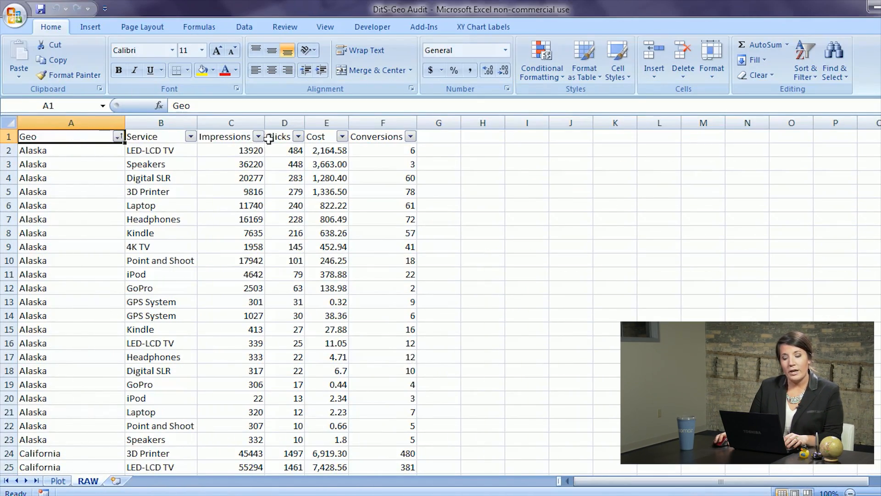
mouse_move(374, 214)
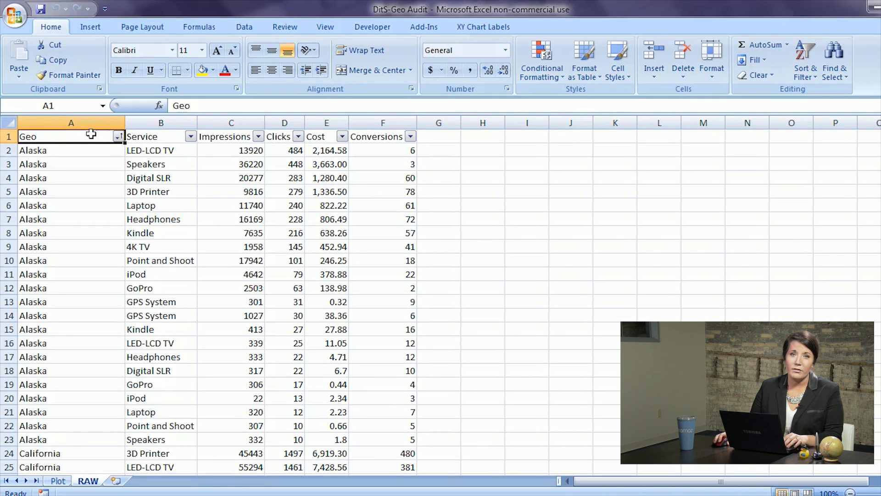
- Create a pivot table from the RAW data on a new worksheet with Geo as the row field
scroll(down, 3)
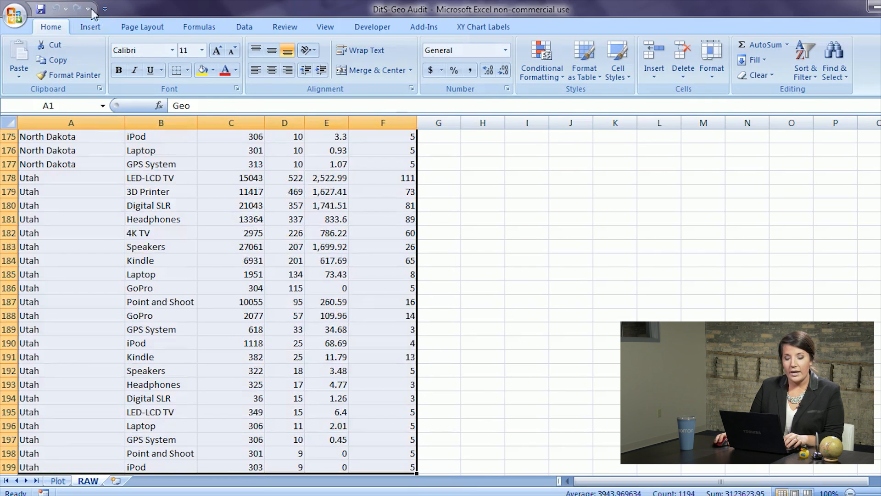
click(23, 59)
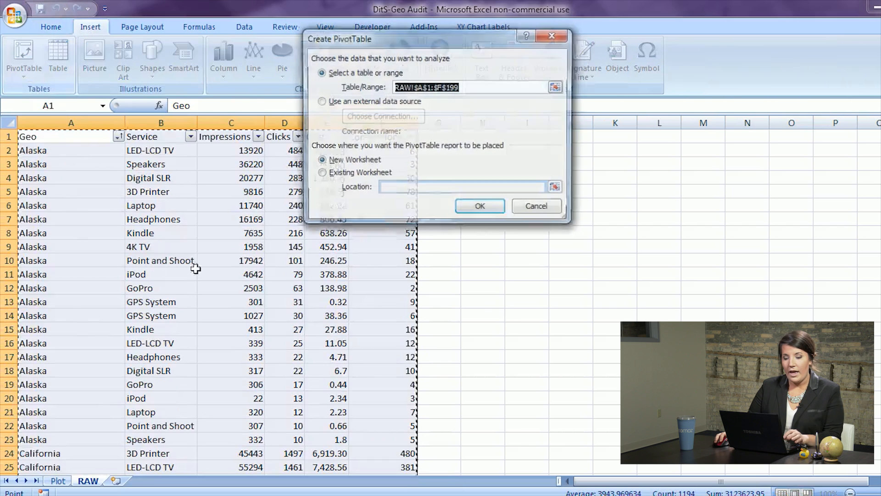
click(480, 206)
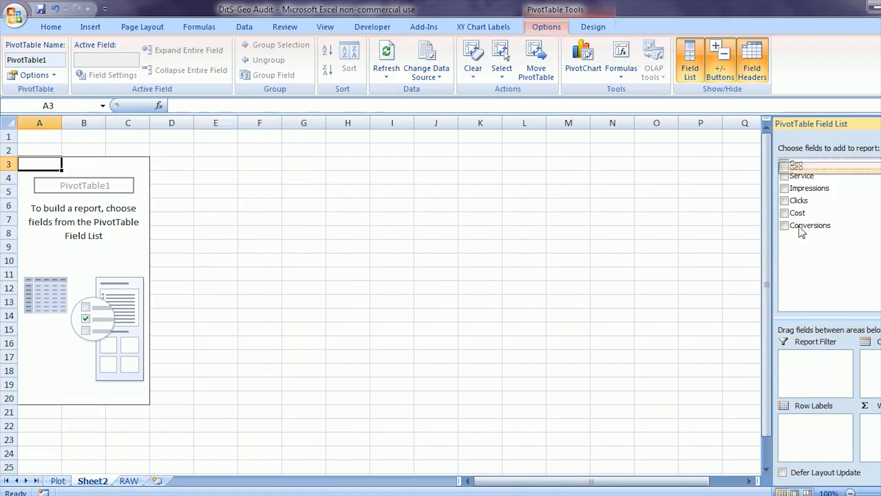
click(785, 163)
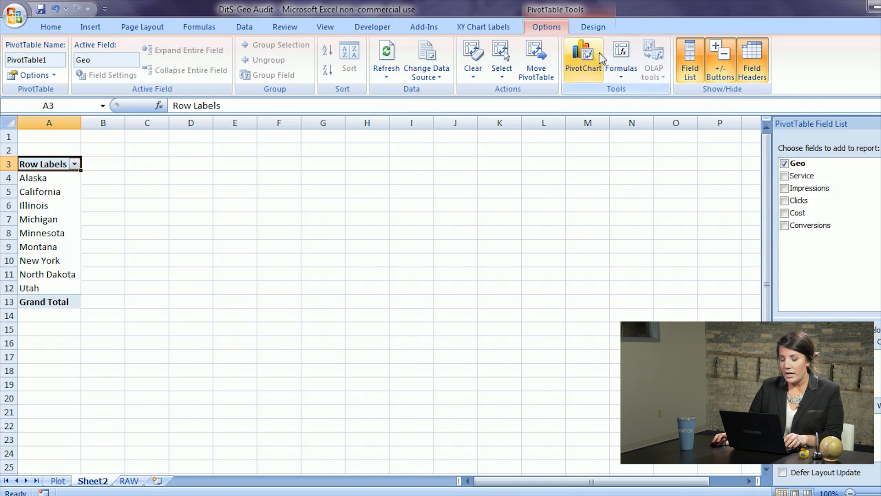
- Add a calculated field CTR = Clicks/Impressions
click(620, 59)
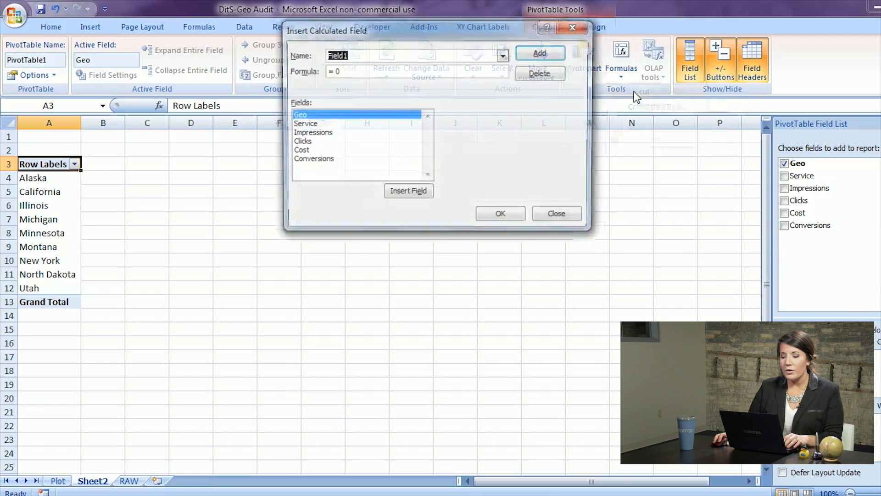
text(CTR)
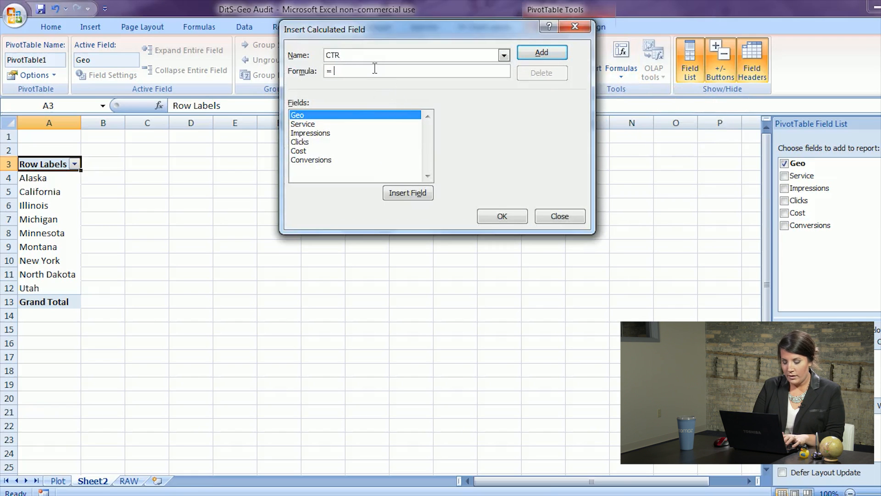
click(299, 142)
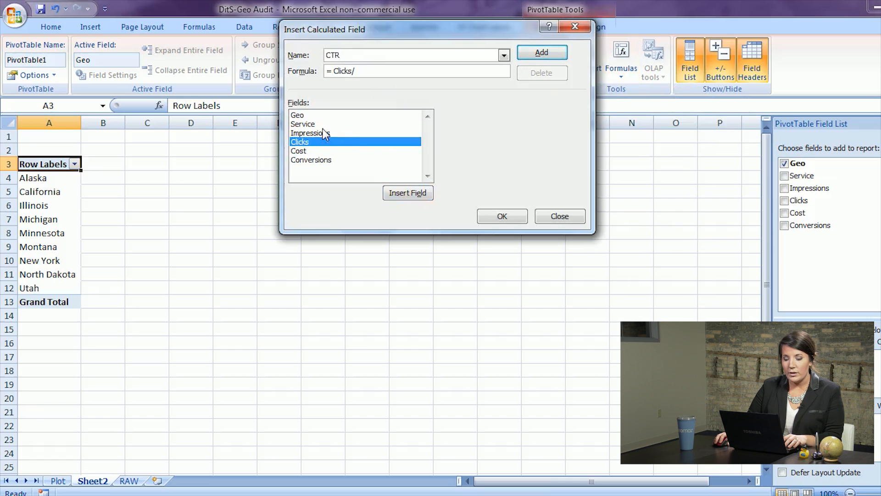
click(311, 133)
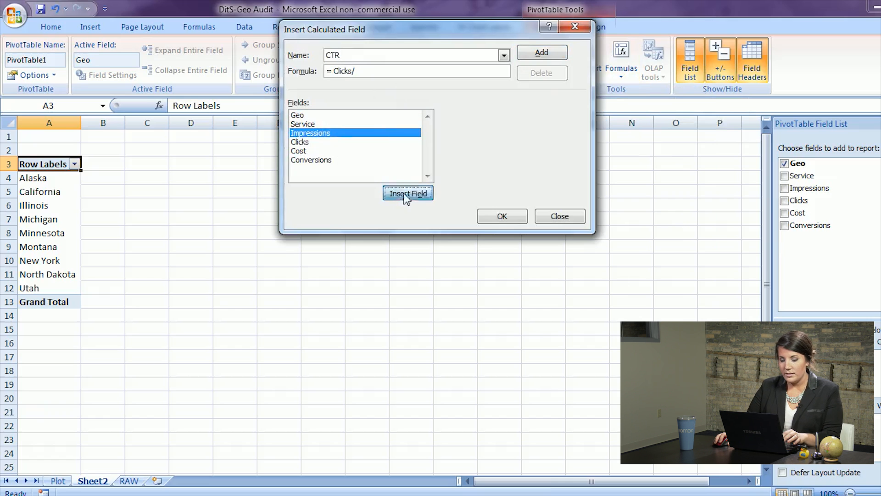
click(408, 194)
text(C)
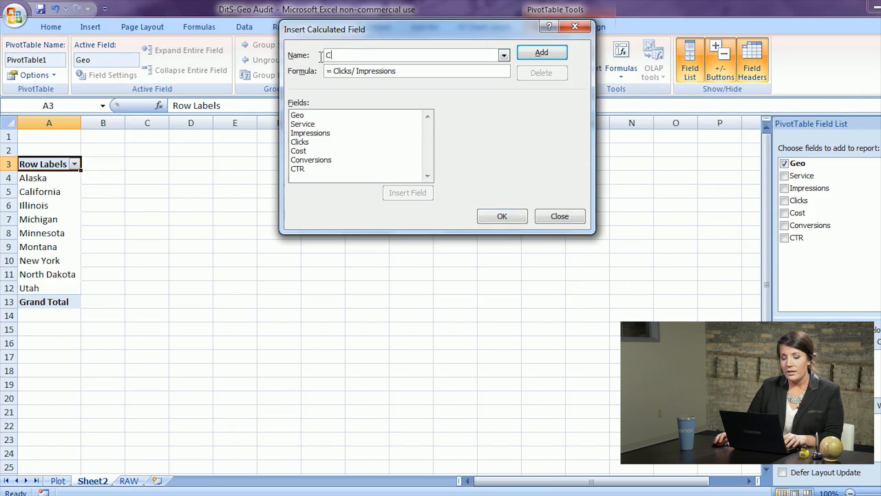
- Add a calculated field CVR = Conversions/Clicks and confirm both fields
text(VR)
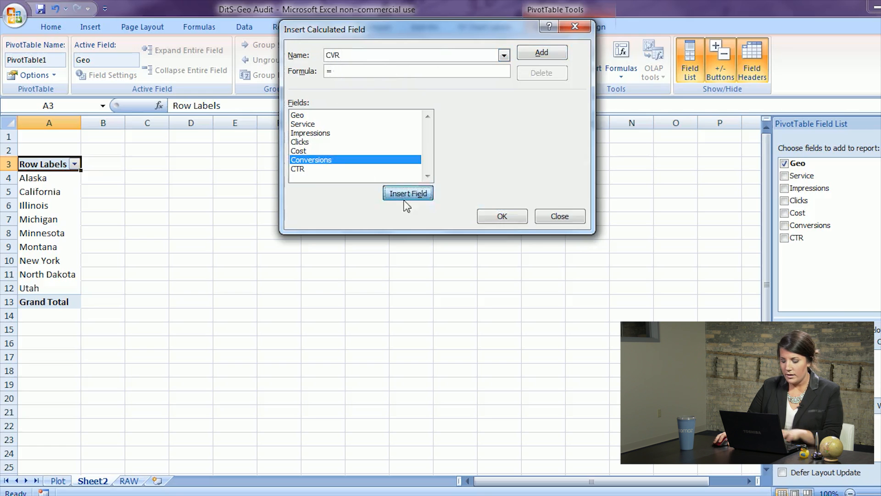
click(299, 141)
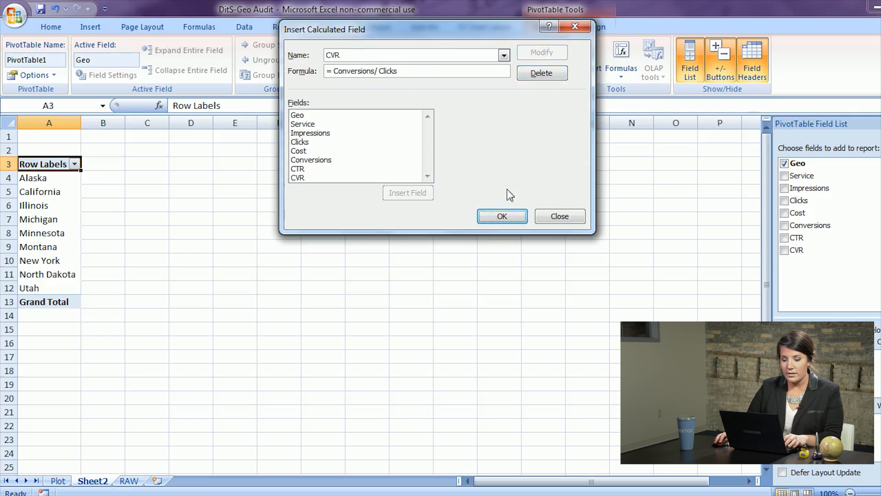
click(501, 217)
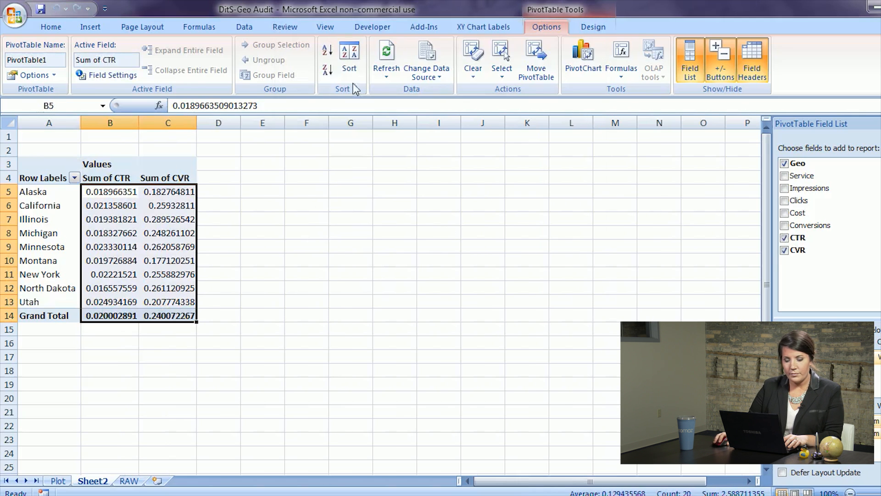
- Format the CTR and CVR values as percentages with two decimals and move to the Plot sheet
click(50, 27)
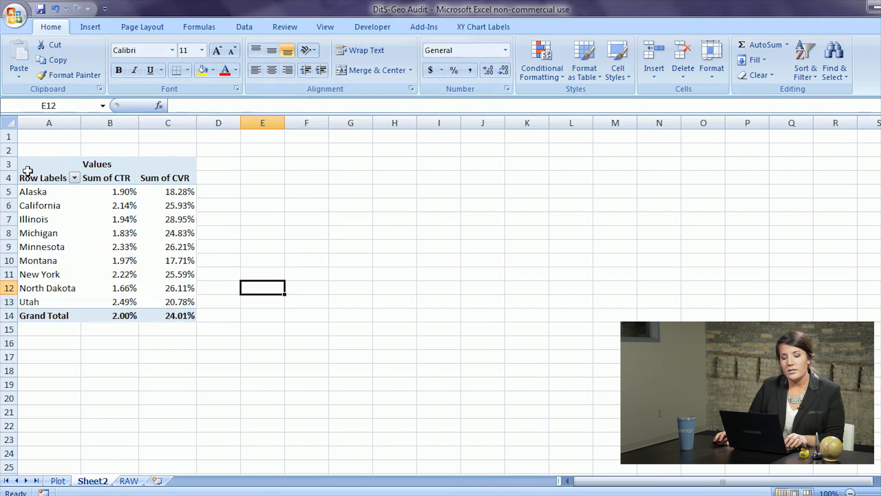
mouse_move(56, 192)
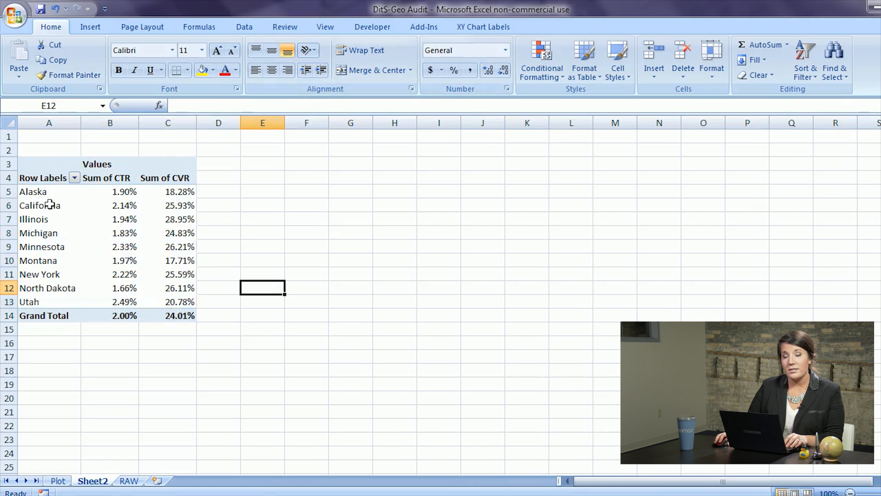
drag(33, 190, 124, 246)
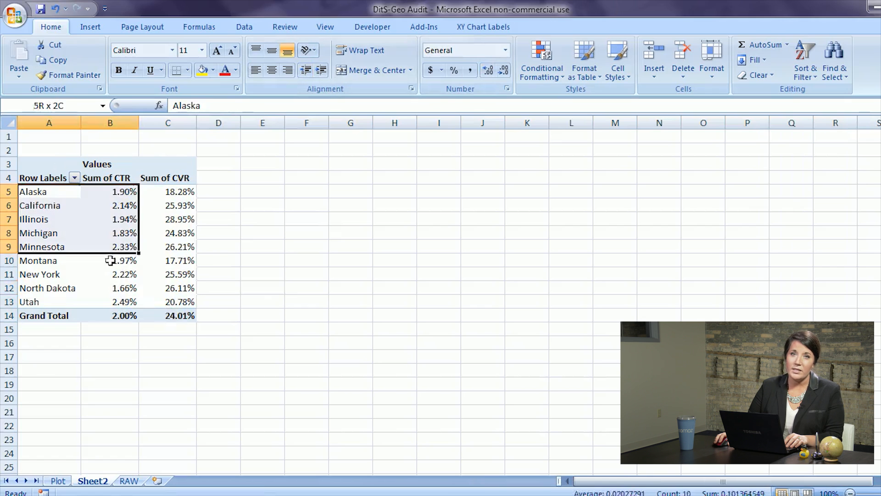
click(57, 480)
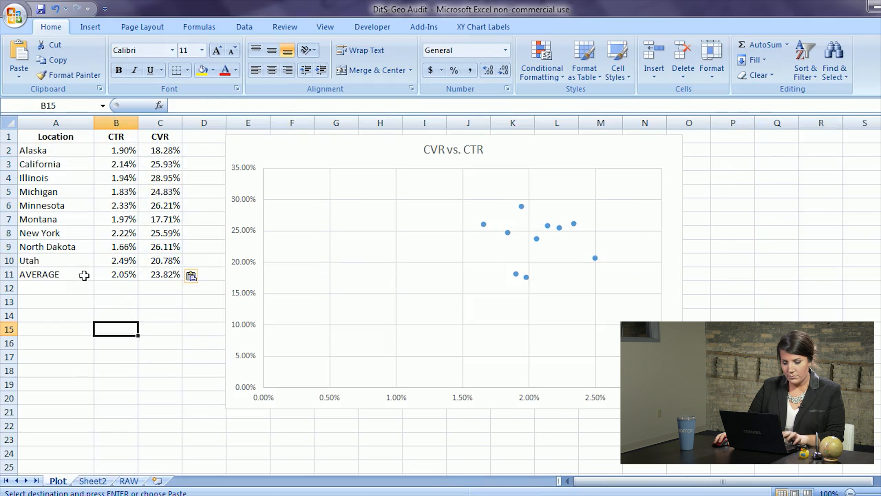
mouse_move(73, 274)
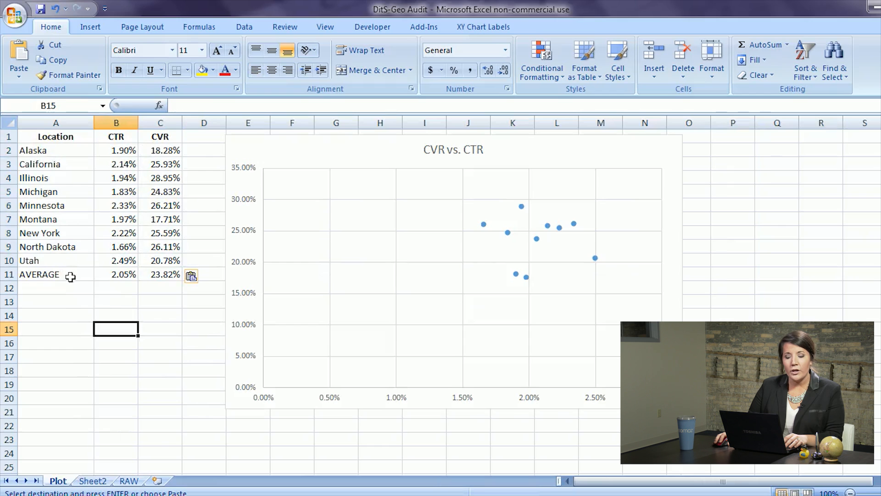
- Fill the AVERAGE row with =AVERAGE(B2:B10) for CTR and =AVERAGE(C2:C10) for CVR, then select B2:C11
click(117, 274)
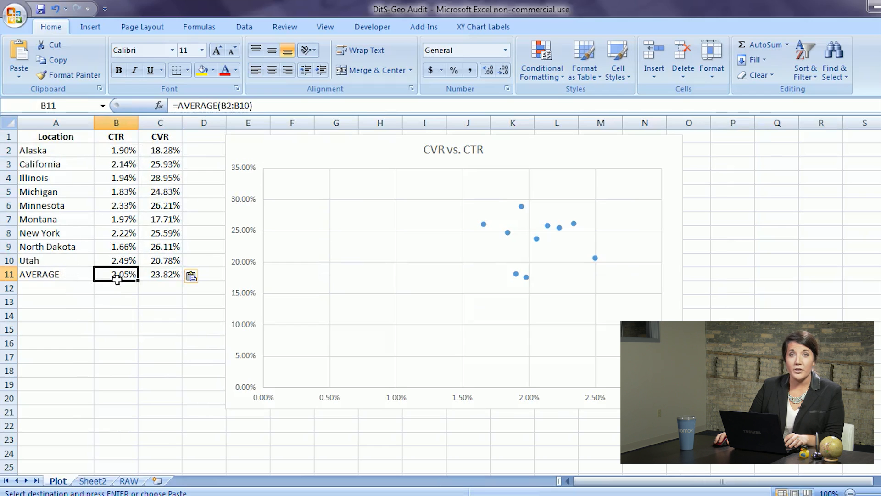
text(=average()
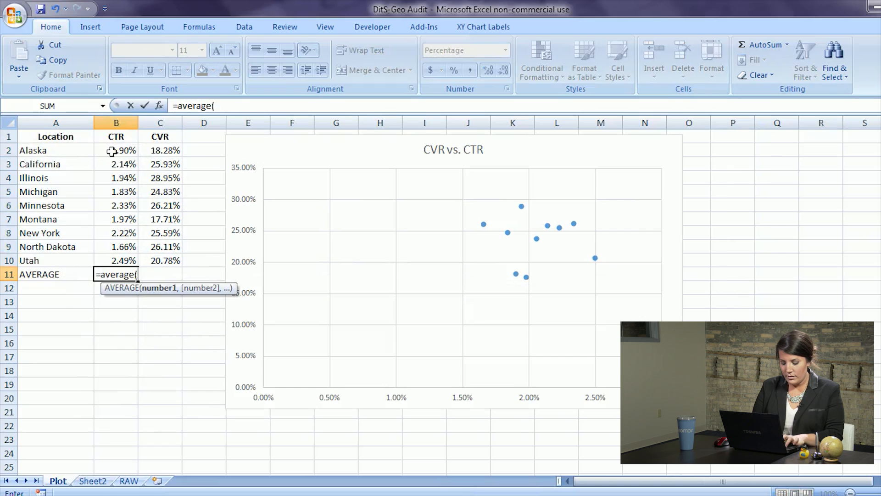
drag(117, 150, 117, 246)
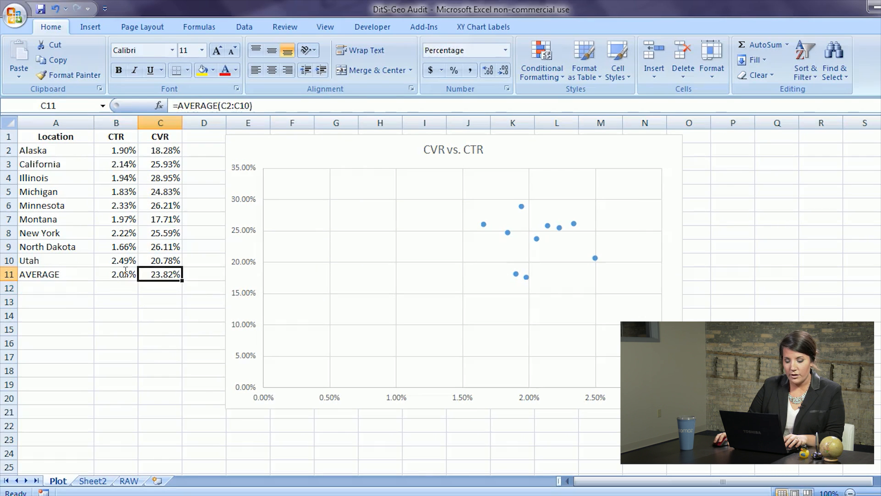
text(=average()
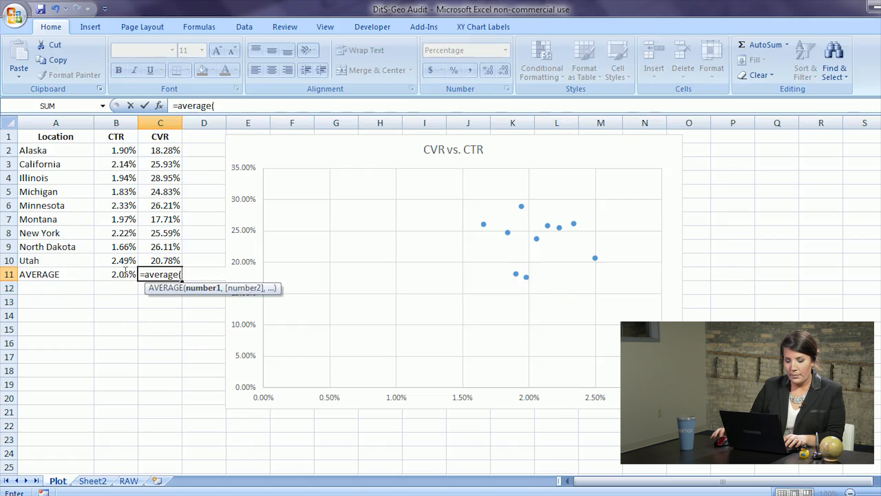
drag(159, 150, 160, 246)
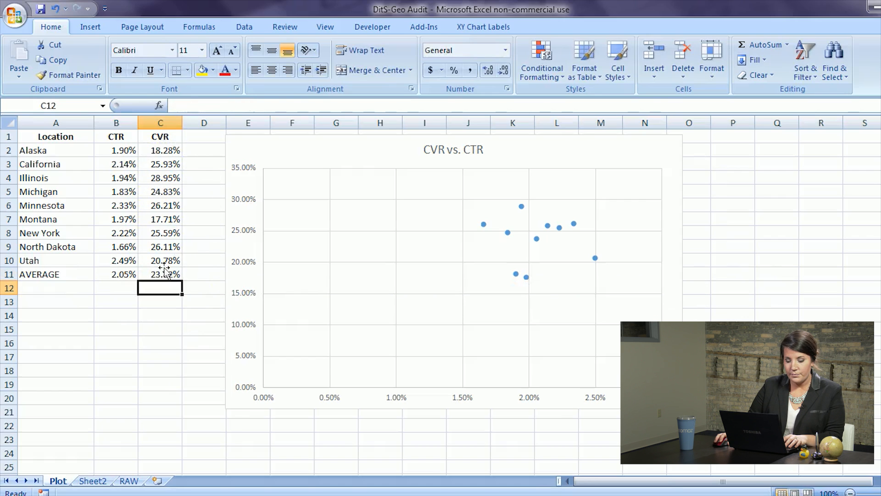
drag(116, 149, 160, 232)
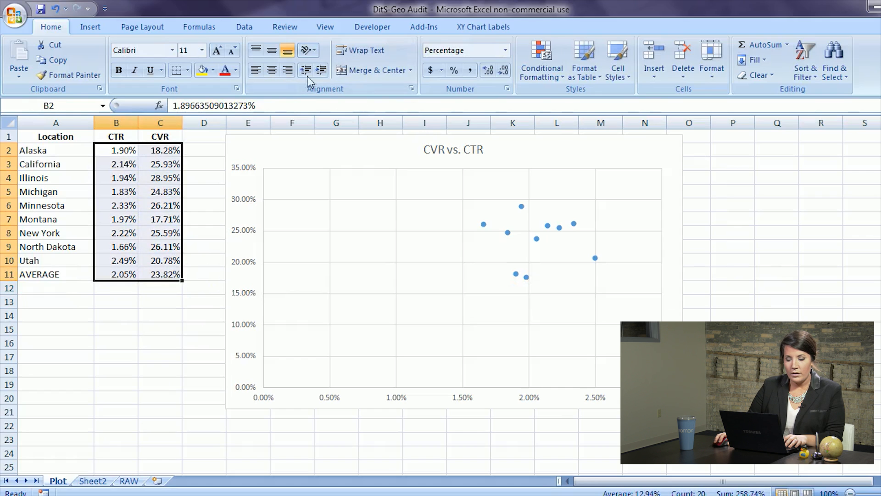
mouse_move(359, 157)
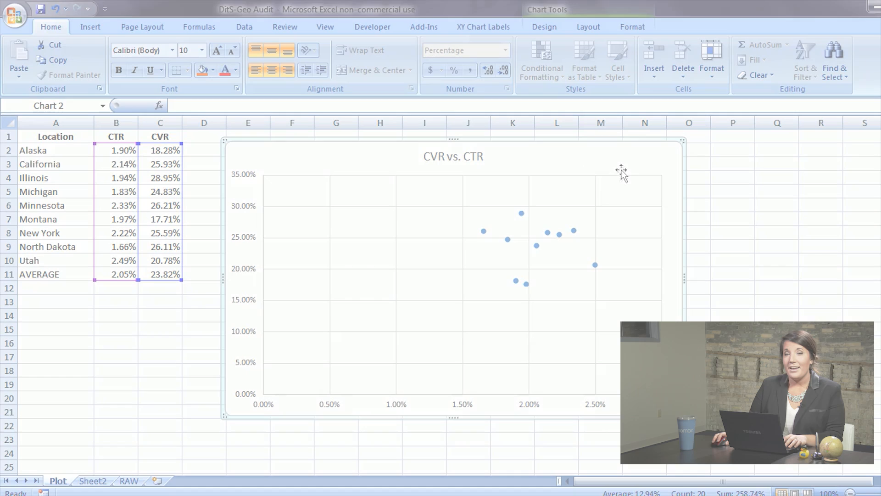
mouse_move(560, 186)
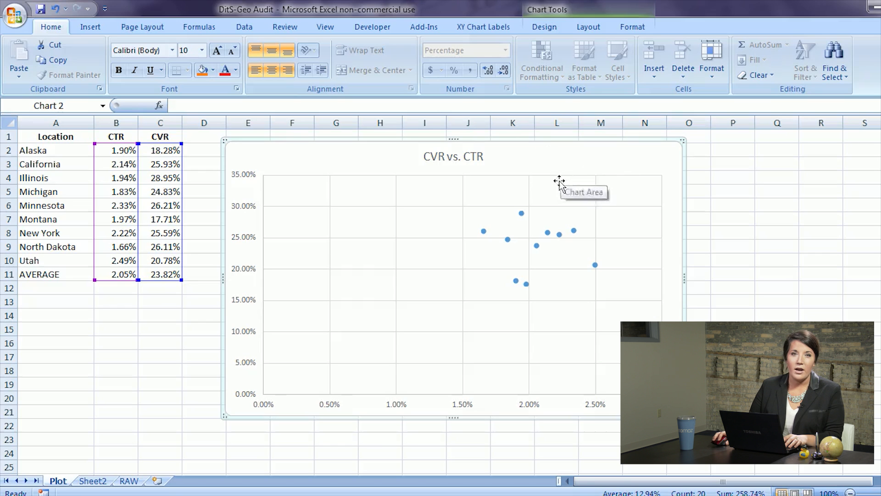
mouse_move(617, 56)
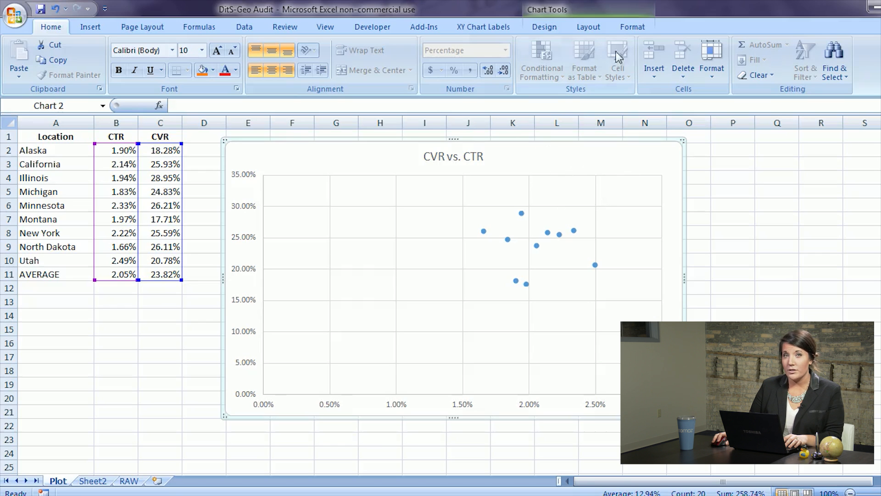
- Bring up the XY Chart Labels add-in commands for the scatter chart
click(483, 26)
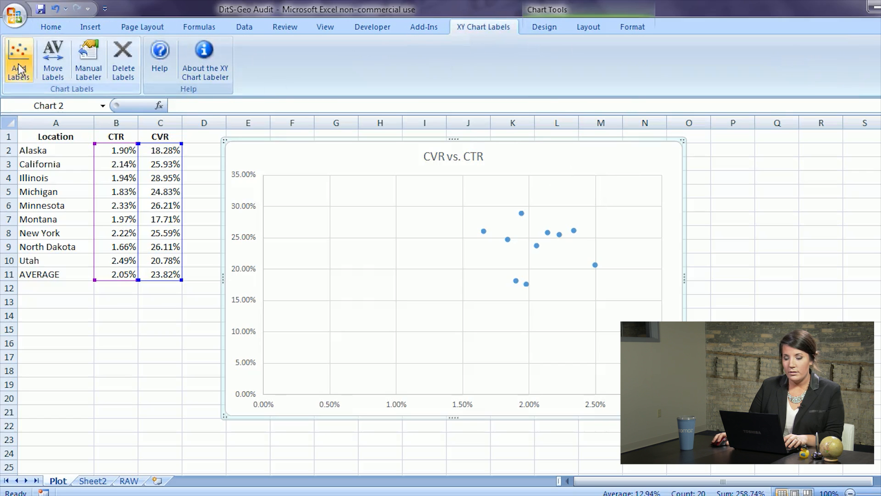
- Label every scatter point with its location name from A2:A11, including AVERAGE
click(18, 59)
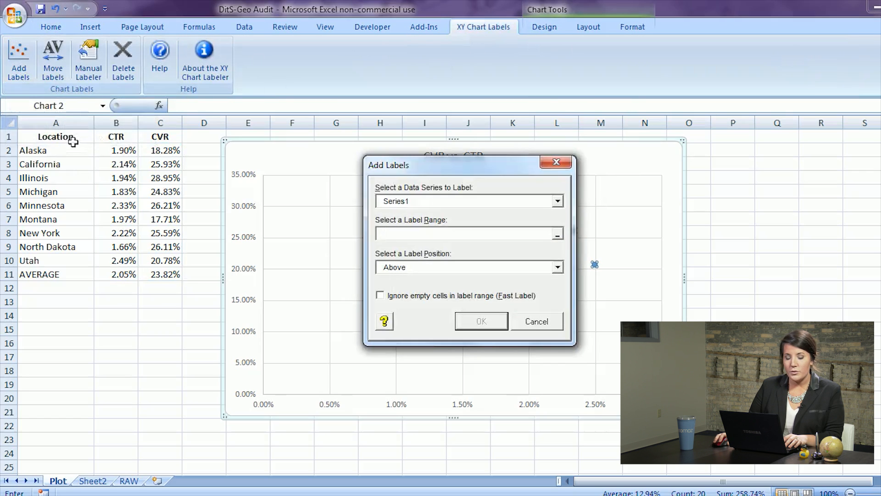
drag(56, 150, 56, 273)
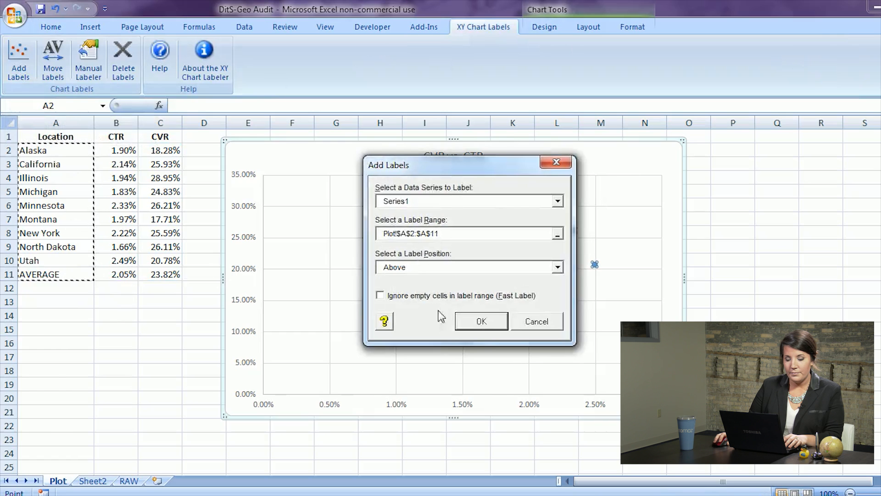
click(480, 321)
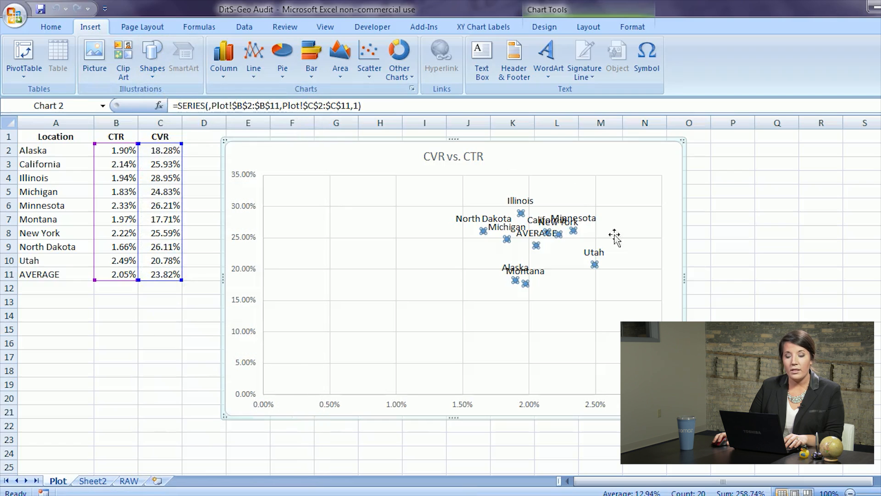
mouse_move(534, 246)
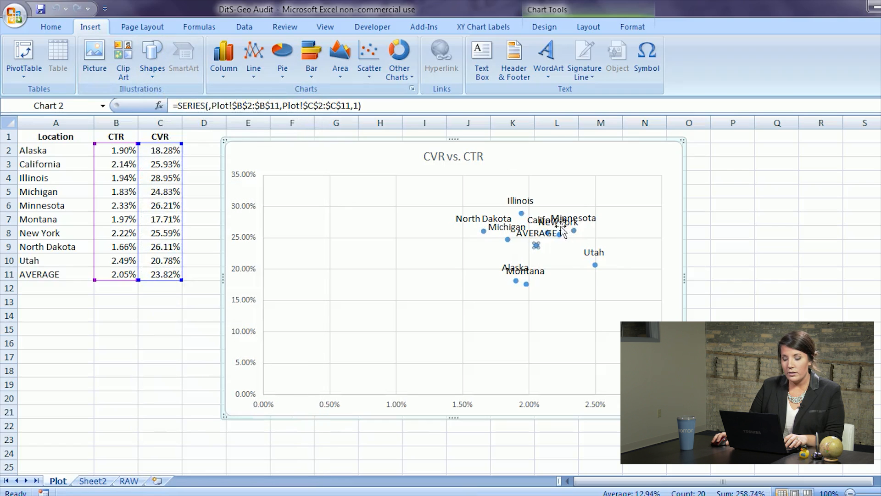
- Draw a rectangle over the upper-right quadrant from the AVERAGE point and give its fill 90% transparency
click(152, 56)
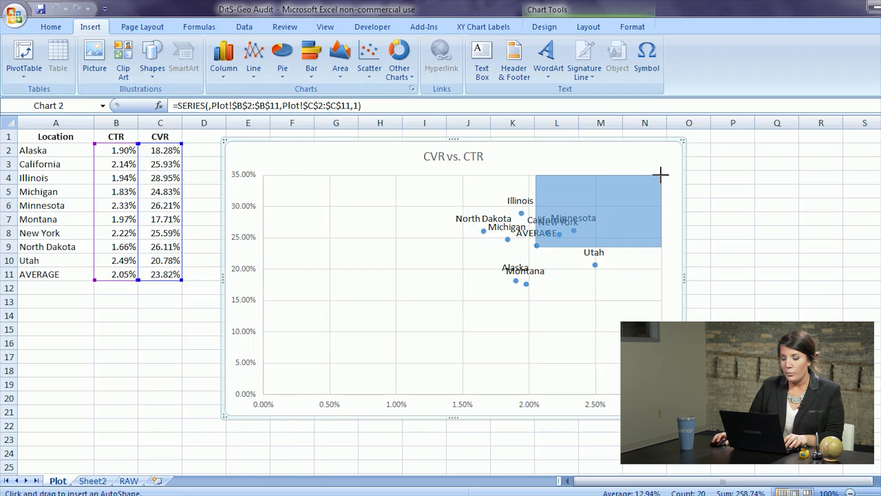
right_click(602, 212)
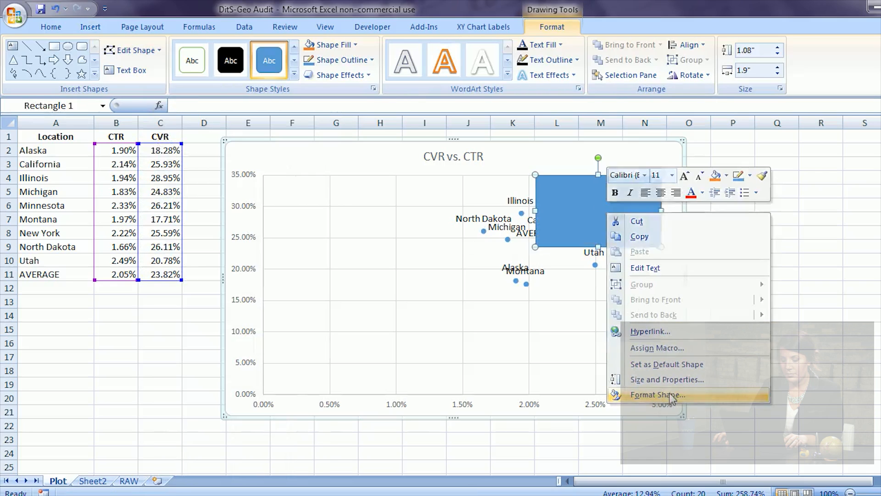
click(658, 394)
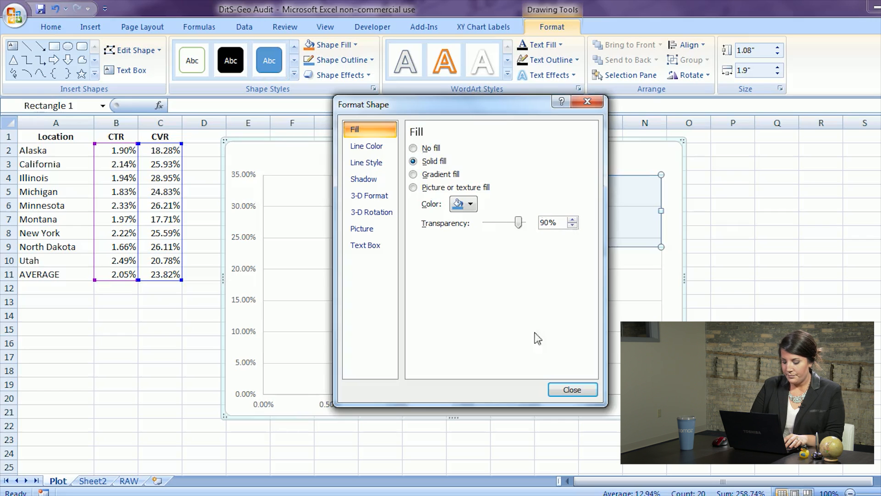
click(572, 390)
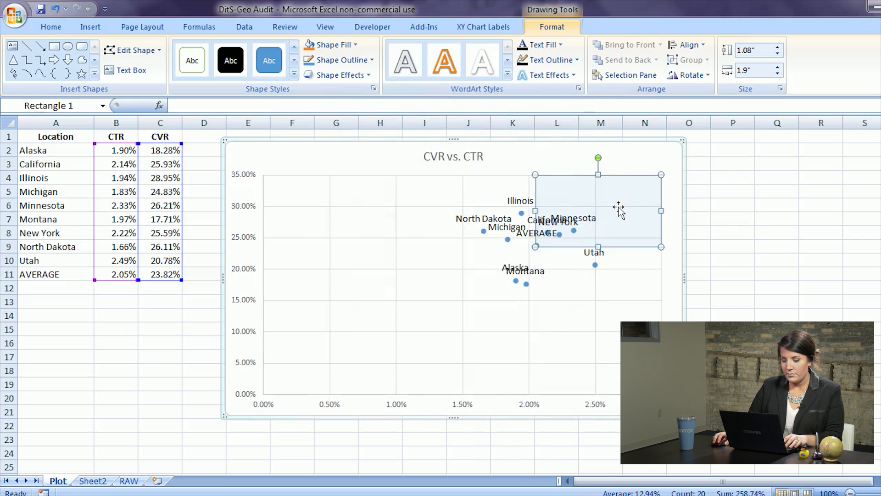
mouse_move(617, 206)
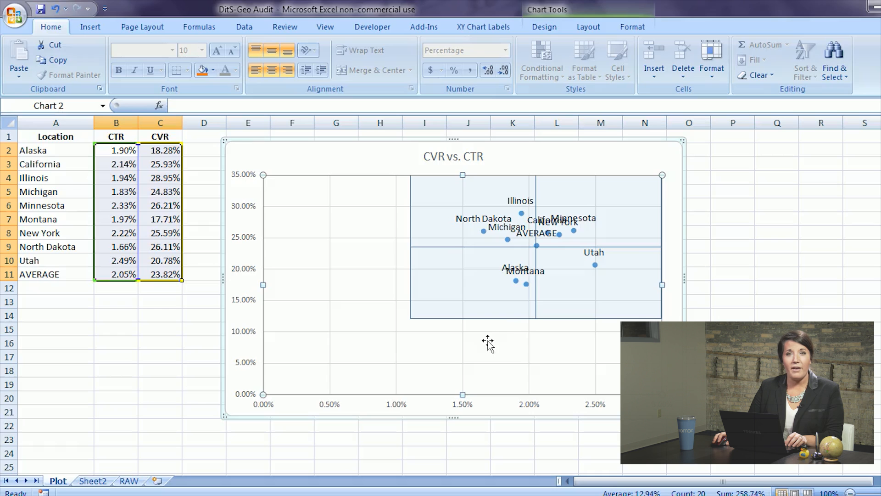
mouse_move(534, 250)
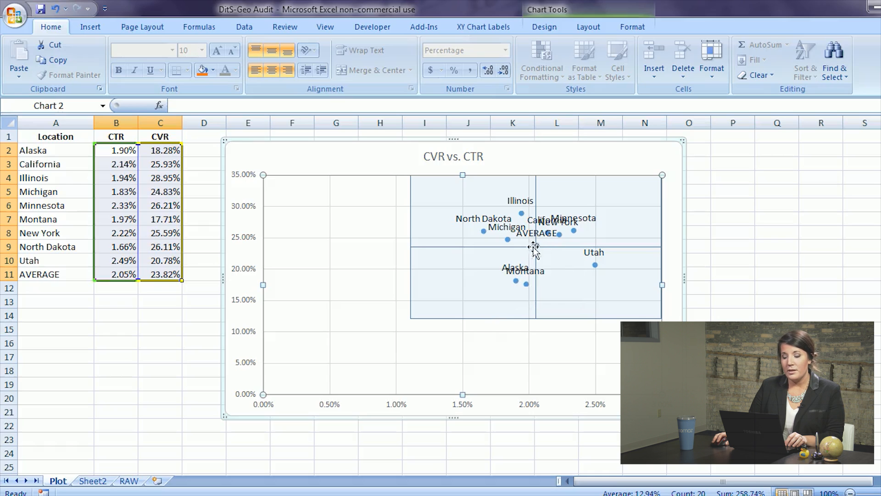
mouse_move(537, 262)
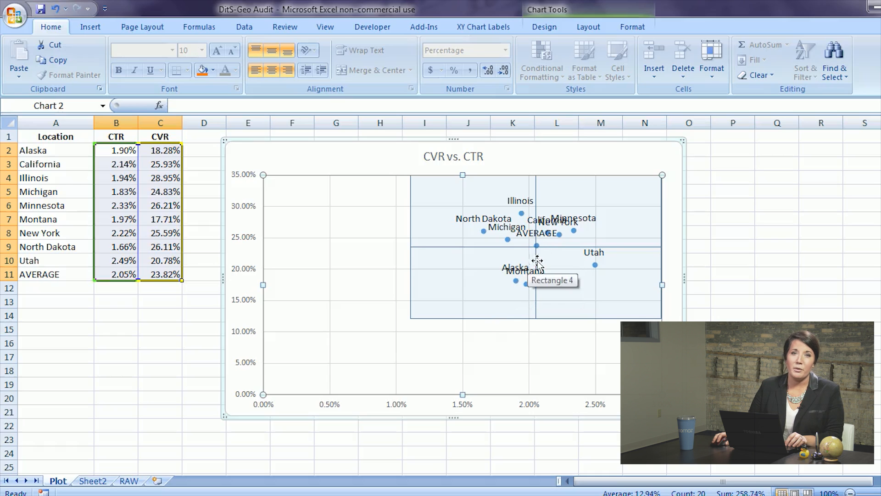
mouse_move(587, 199)
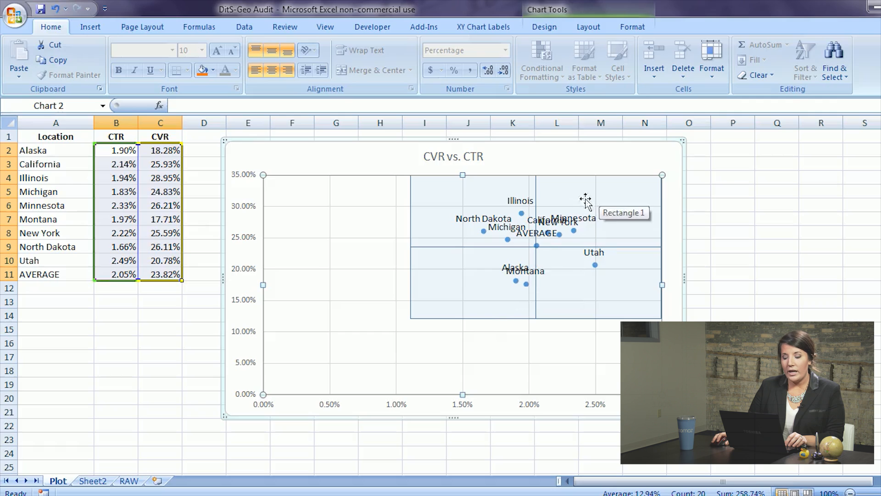
mouse_move(601, 218)
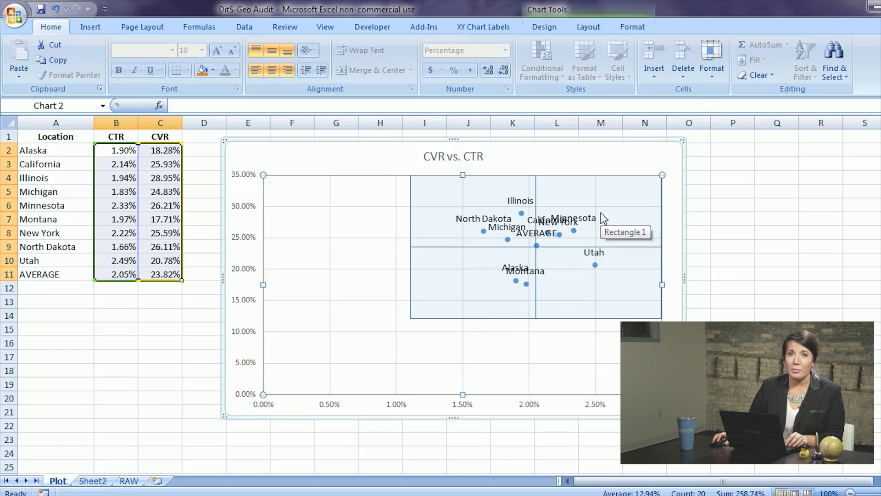
mouse_move(494, 293)
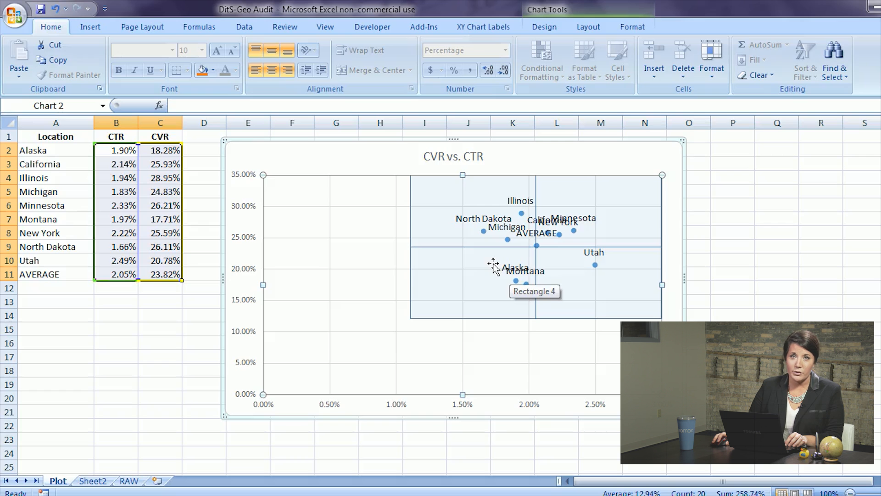
mouse_move(487, 268)
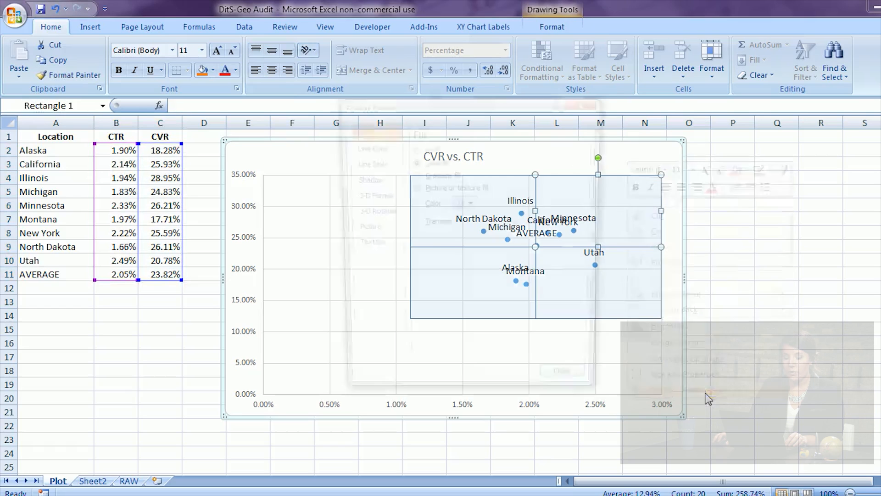
- Give the upper-right quadrant rectangle a green fill
click(470, 204)
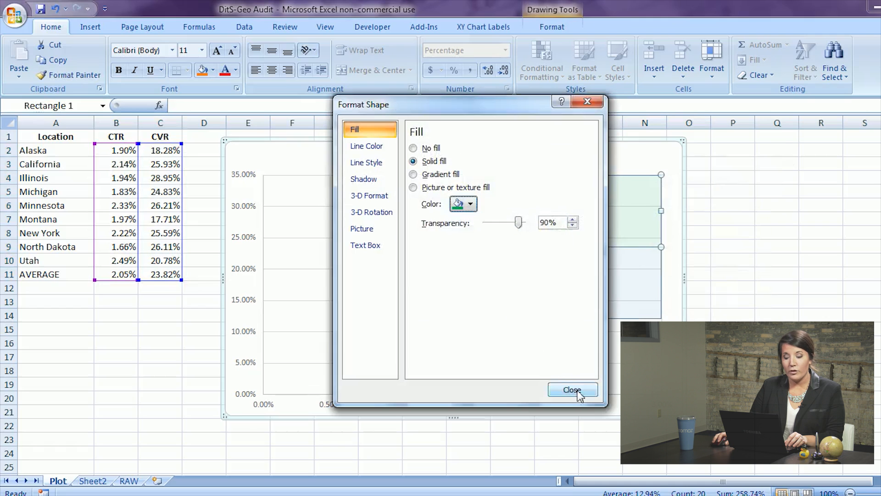
click(572, 390)
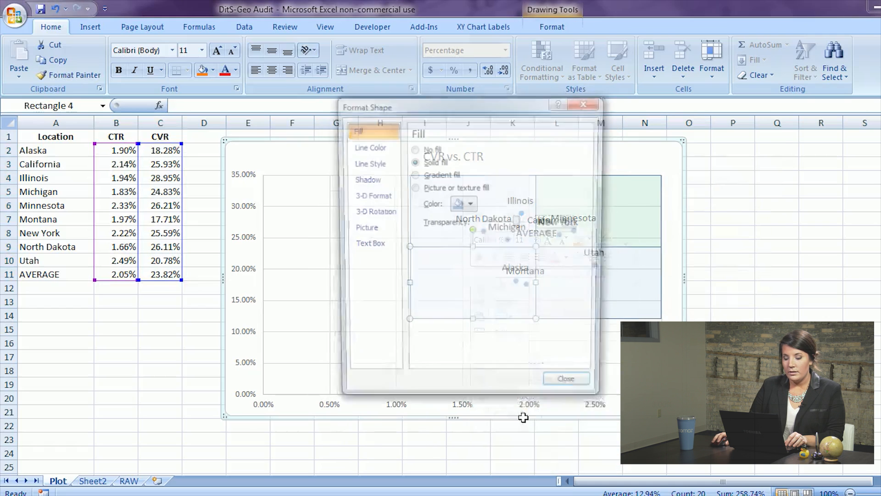
- Give the lower-left quadrant rectangle a red fill
click(471, 204)
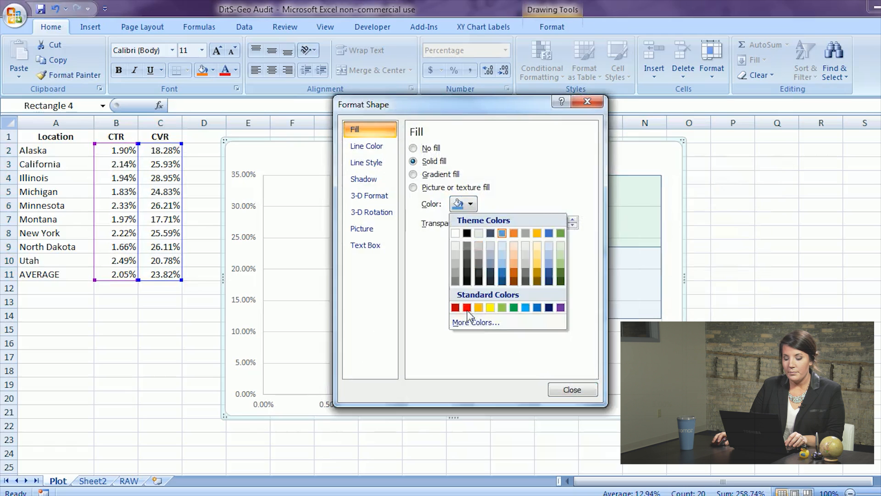
click(571, 389)
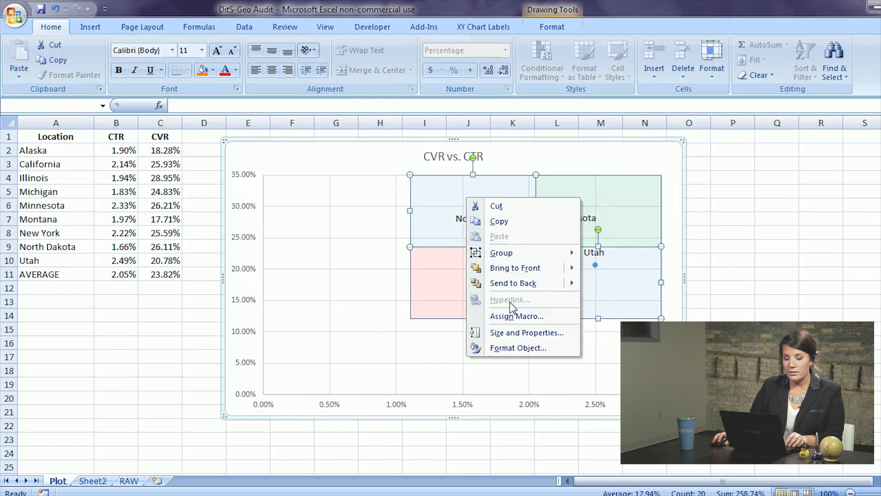
click(518, 347)
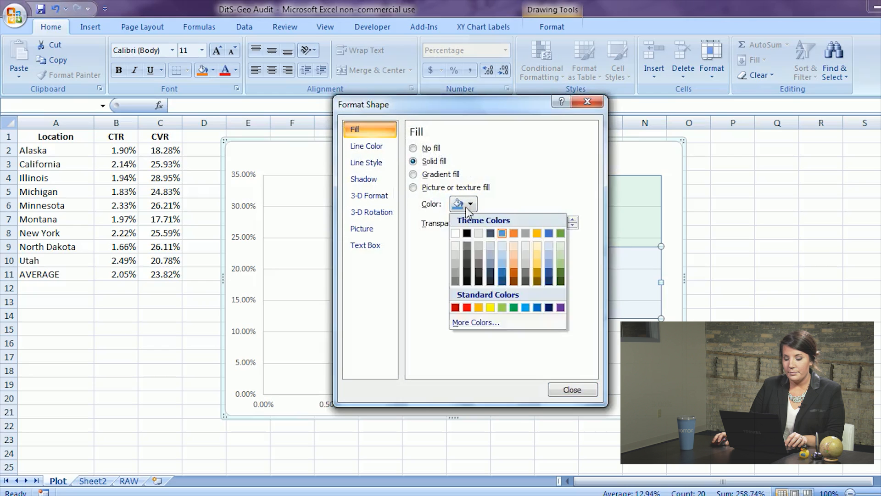